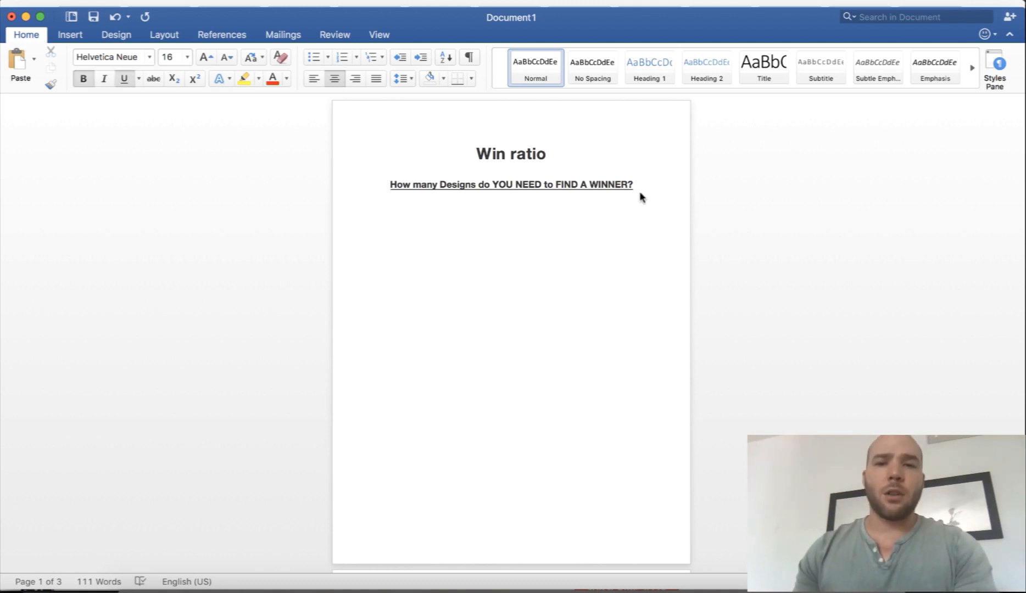
{"action": "mouse_move", "coordinate": [638, 210]}
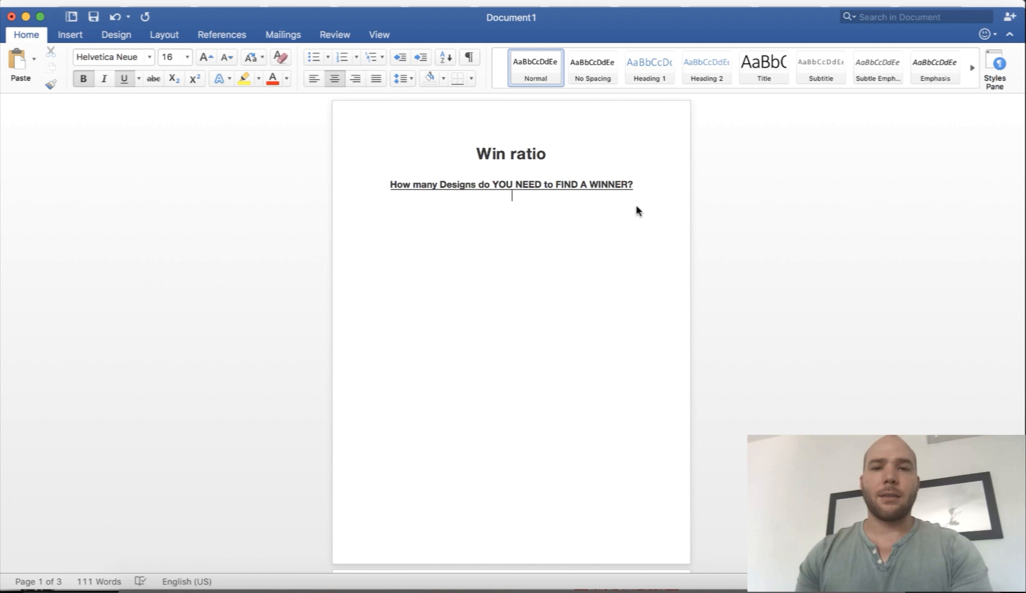
{"action": "mouse_move", "coordinate": [583, 241]}
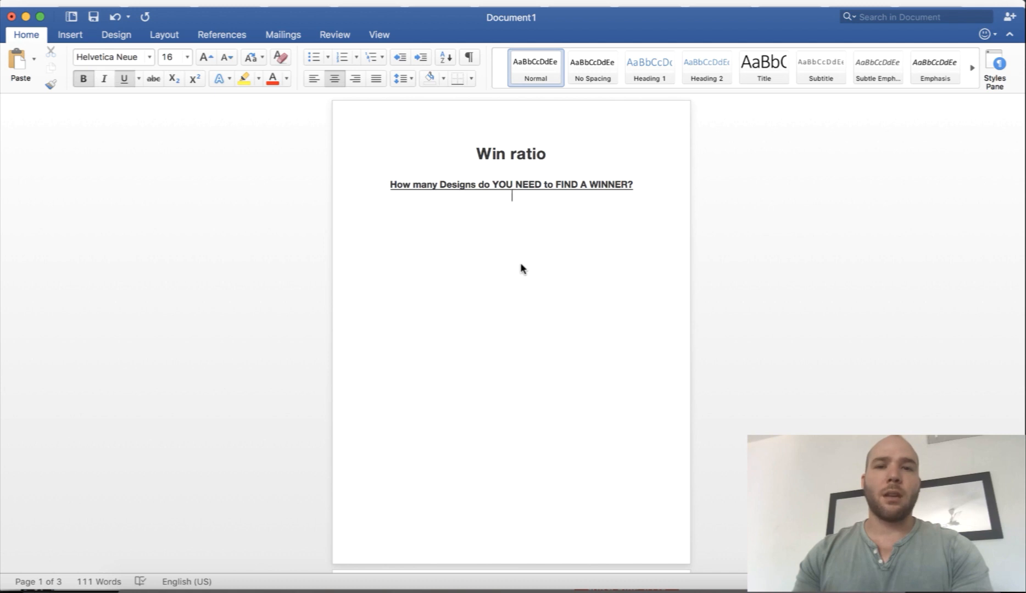
Highlight the 5 designs, 30 Designs setup and 5 Winners lines one at a time.
{"action": "scroll", "scroll_direction": "down", "scroll_amount": 3}
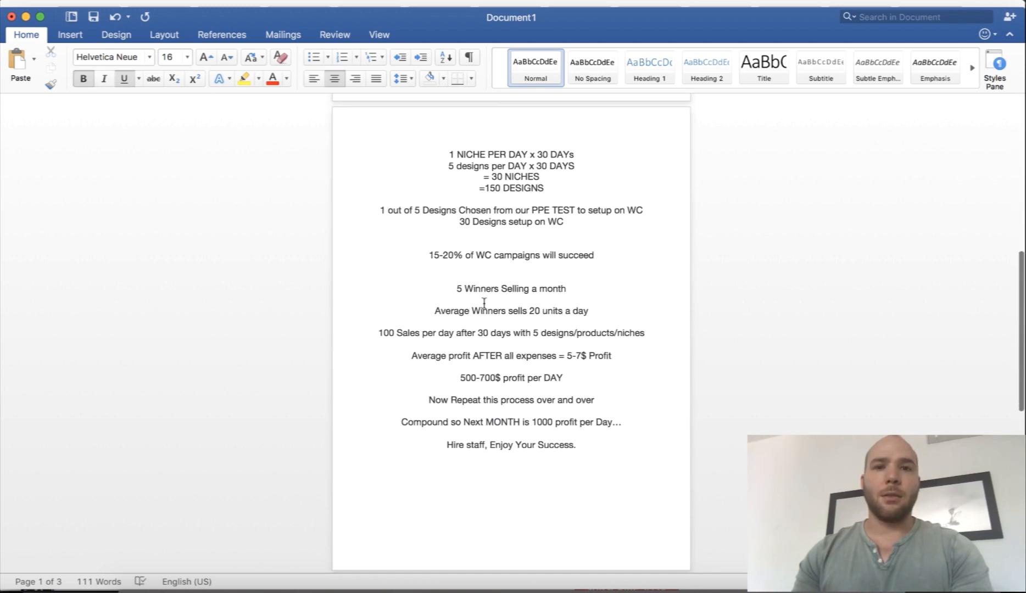
{"action": "mouse_move", "coordinate": [448, 151]}
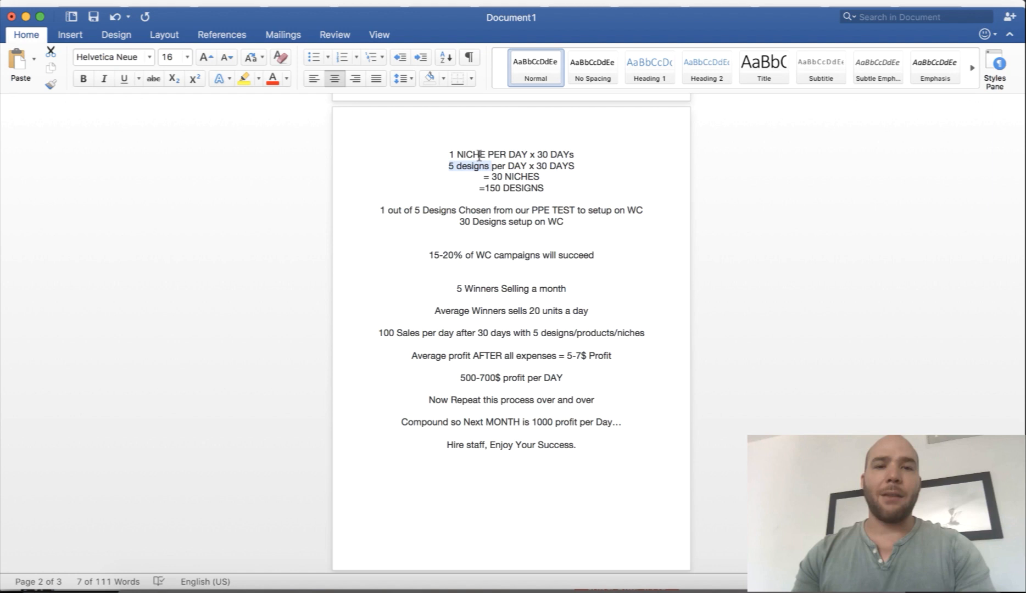
{"action": "left_click", "coordinate": [517, 200]}
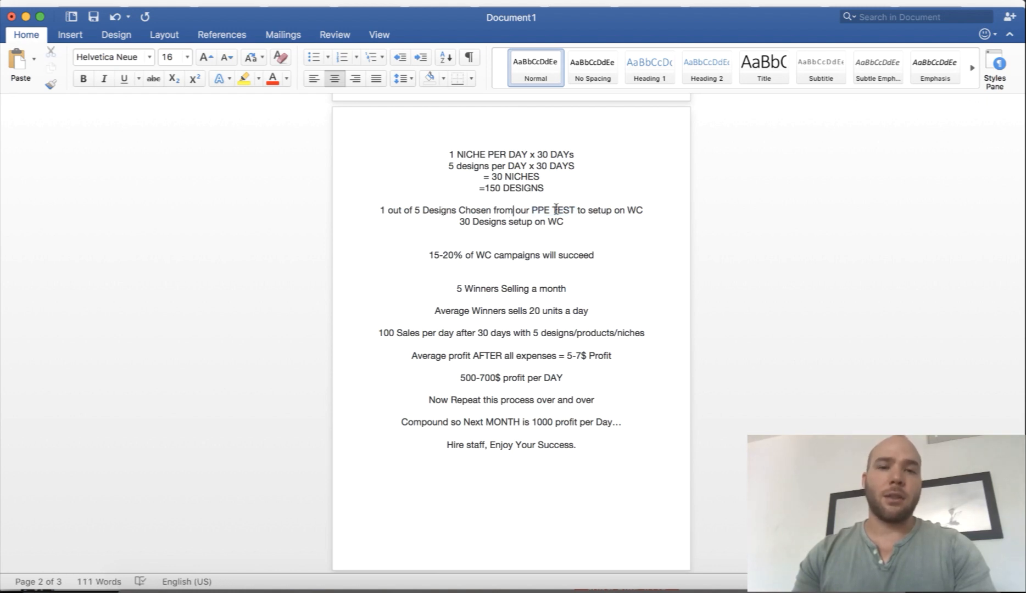
{"action": "mouse_move", "coordinate": [578, 216]}
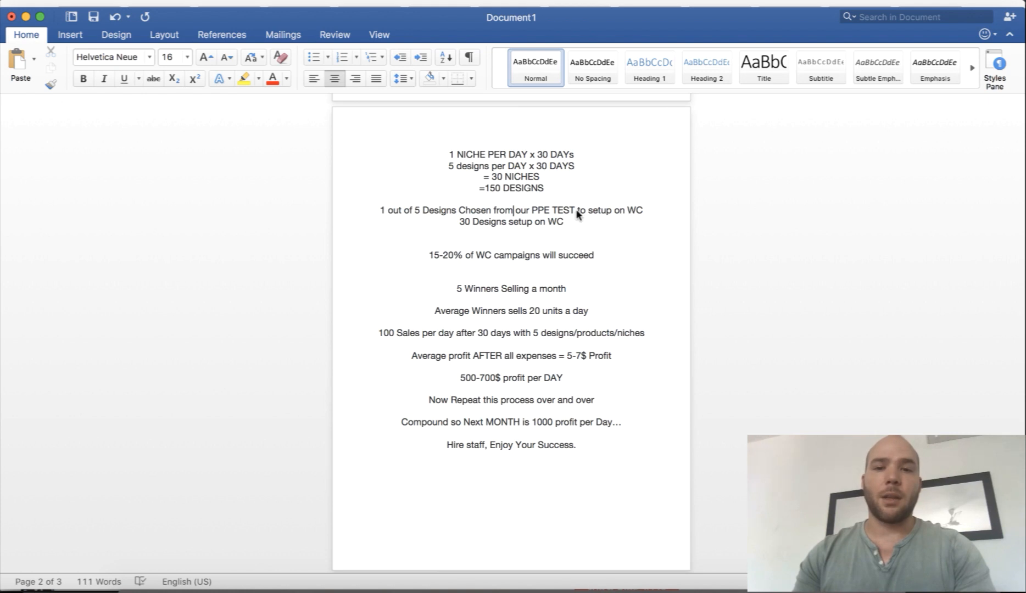
{"action": "mouse_move", "coordinate": [636, 206]}
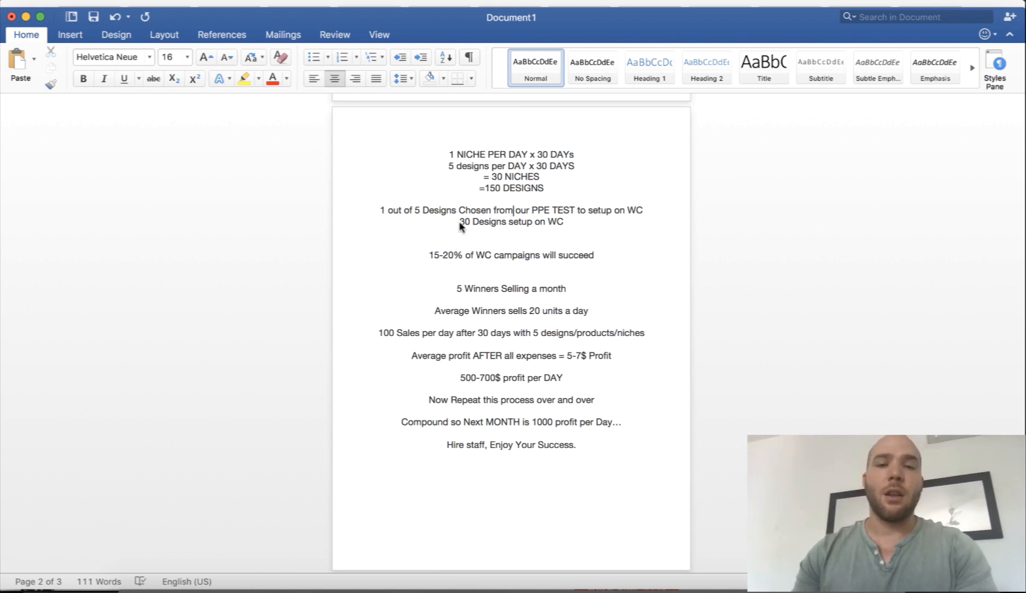
{"action": "triple_click", "coordinate": [512, 222]}
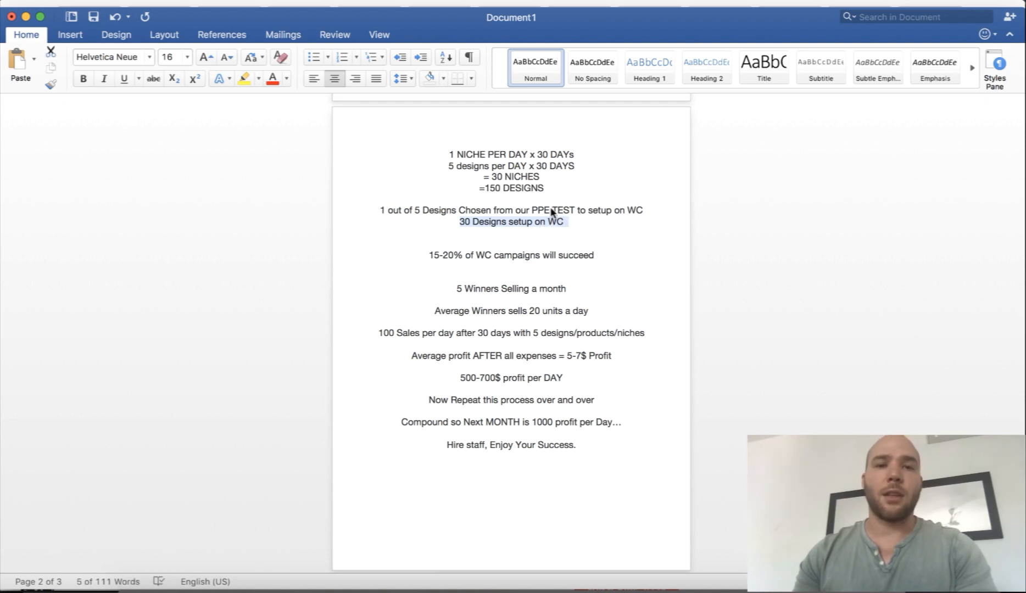
{"action": "left_click", "coordinate": [546, 222]}
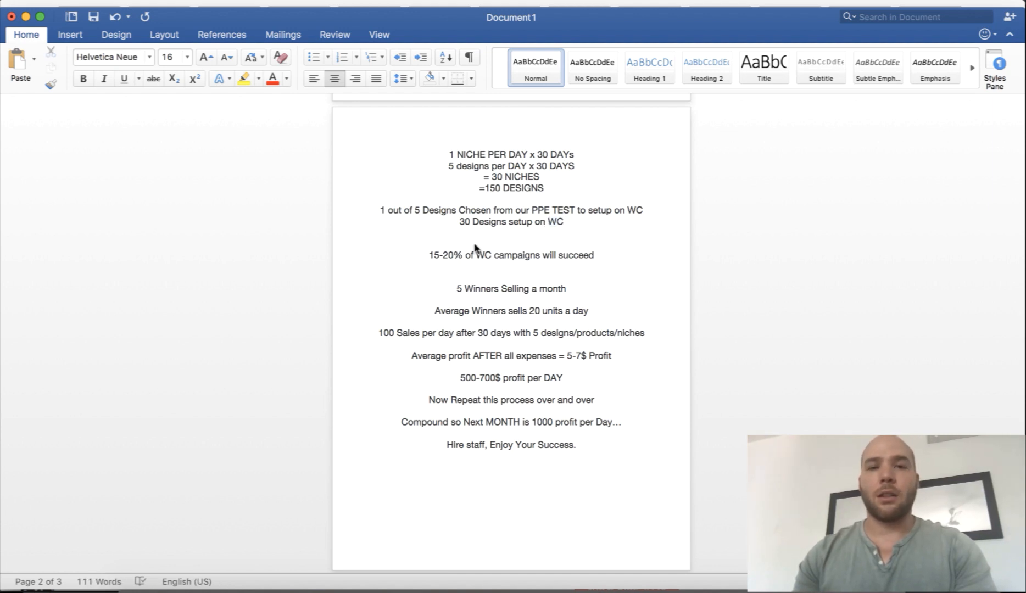
{"action": "mouse_move", "coordinate": [430, 265]}
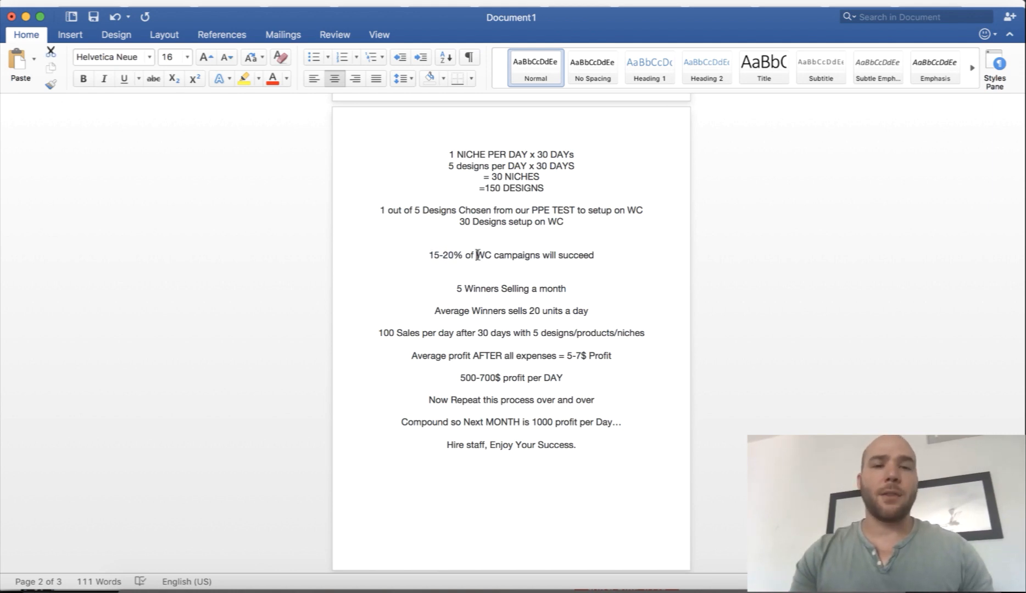
{"action": "left_click_drag", "start_coordinate": [477, 254], "coordinate": [594, 254]}
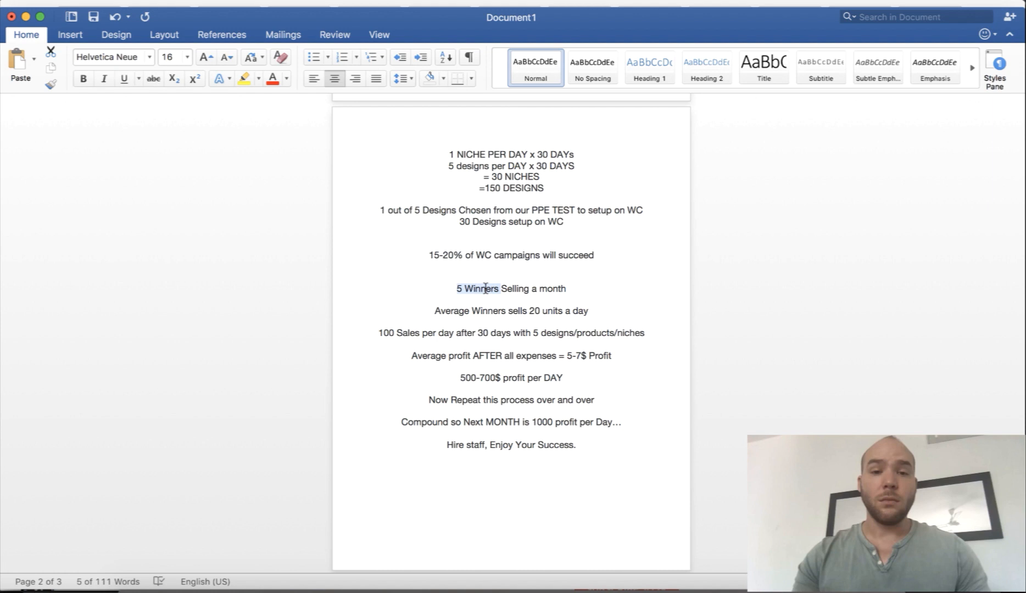
{"action": "left_click_drag", "start_coordinate": [458, 289], "coordinate": [571, 289]}
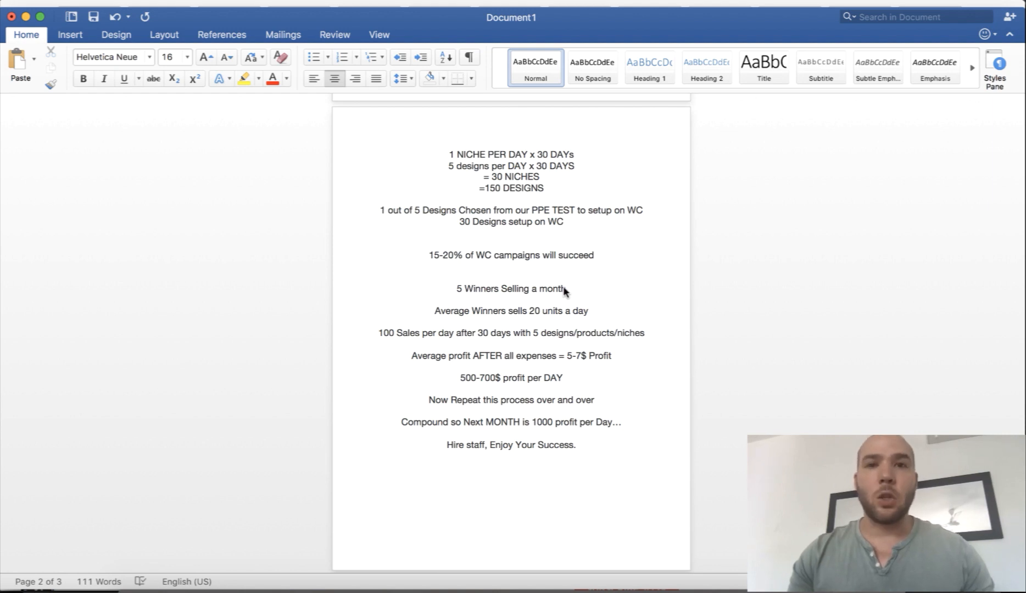
{"action": "mouse_move", "coordinate": [565, 280]}
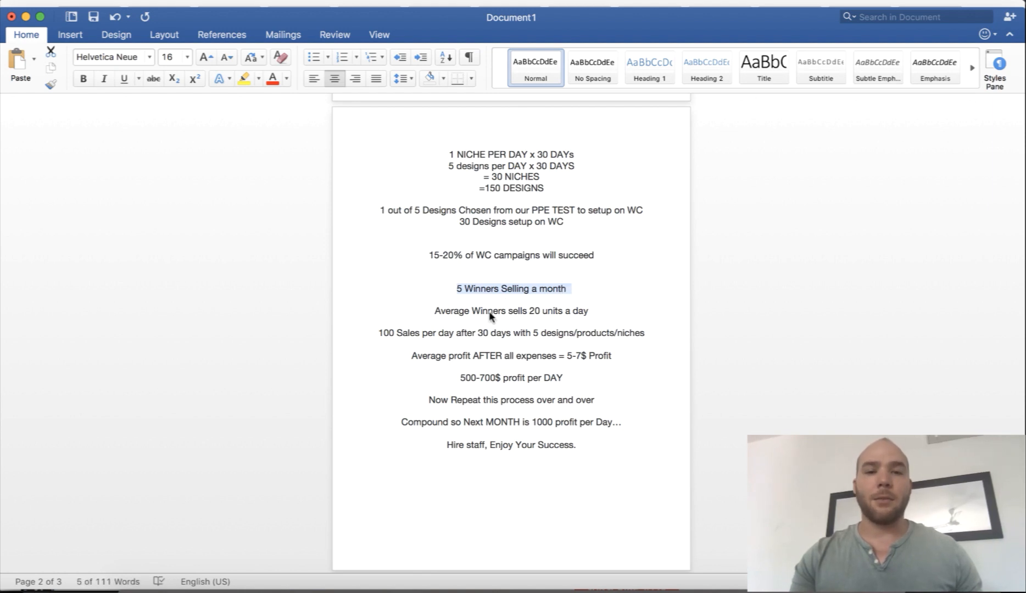
{"action": "mouse_move", "coordinate": [454, 315]}
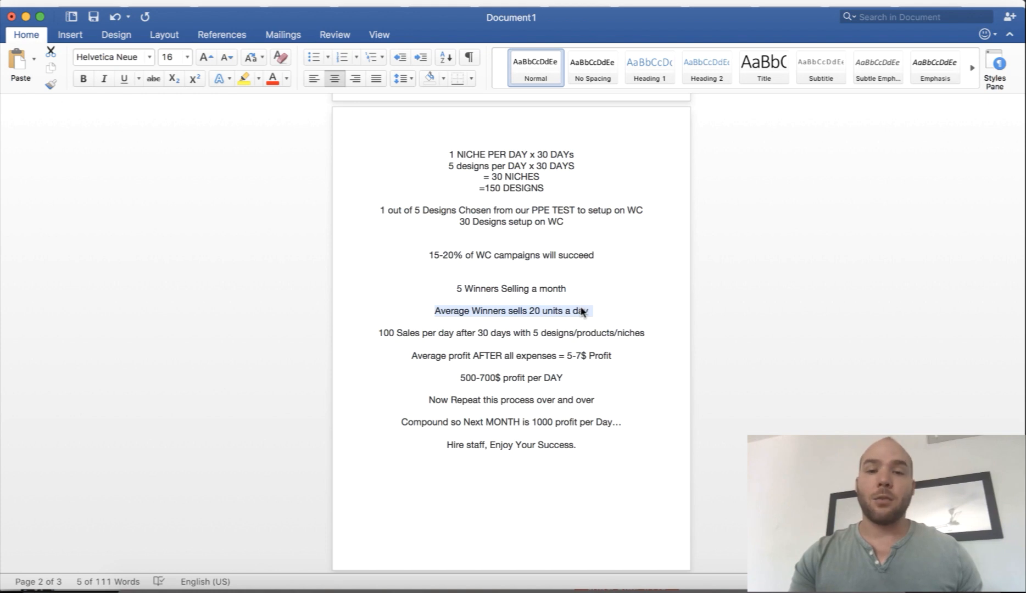
{"action": "mouse_move", "coordinate": [472, 305]}
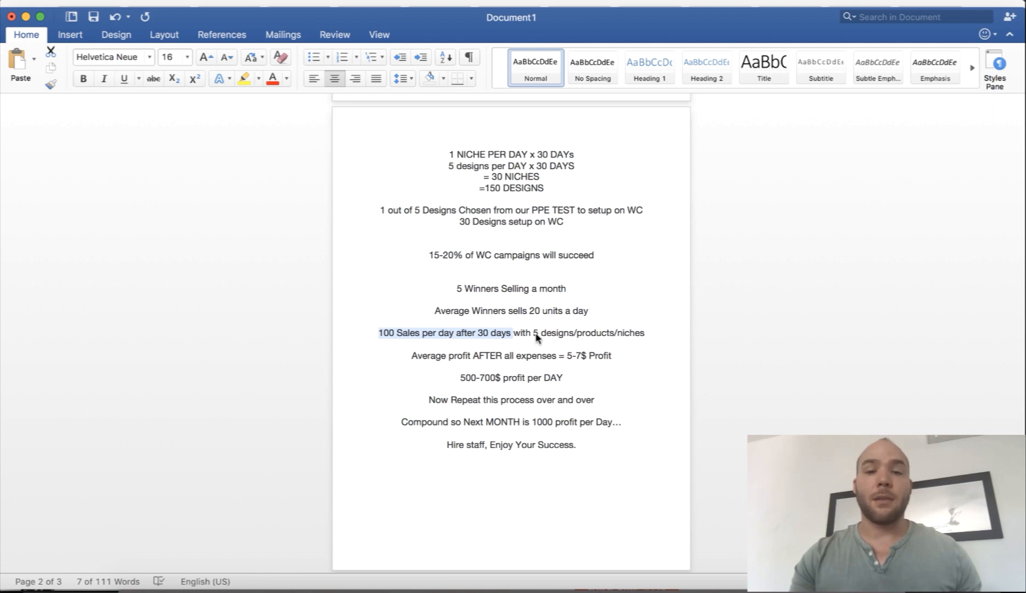
{"action": "mouse_move", "coordinate": [496, 351]}
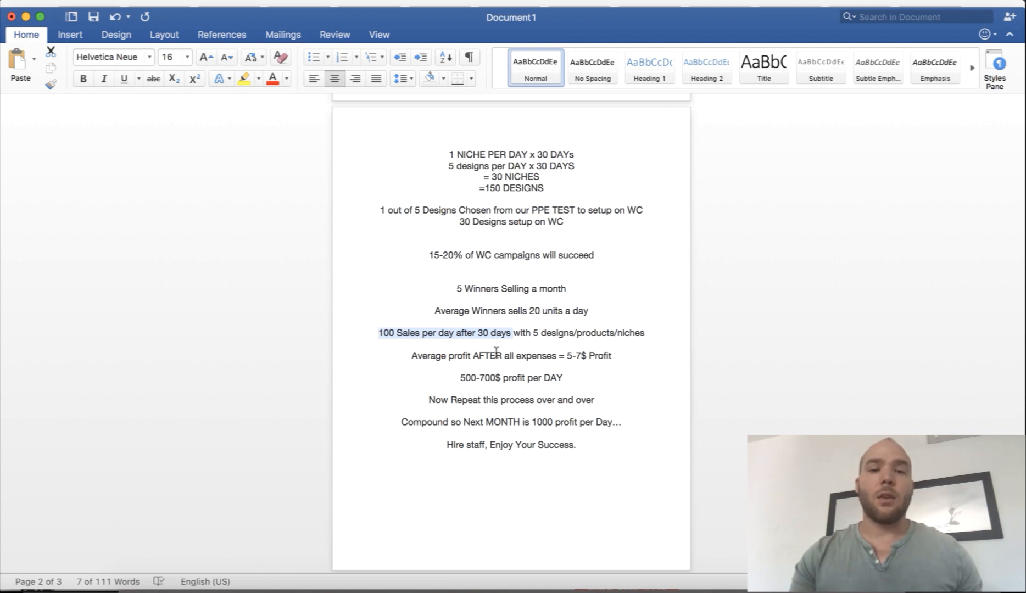
{"action": "left_click", "coordinate": [555, 356]}
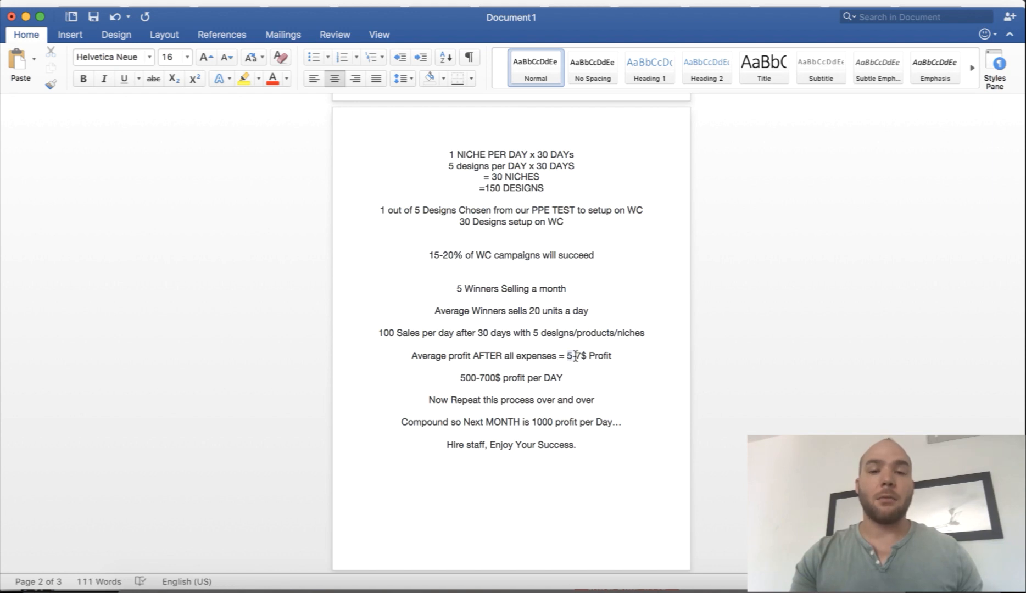
{"action": "left_click_drag", "start_coordinate": [563, 356], "coordinate": [612, 356]}
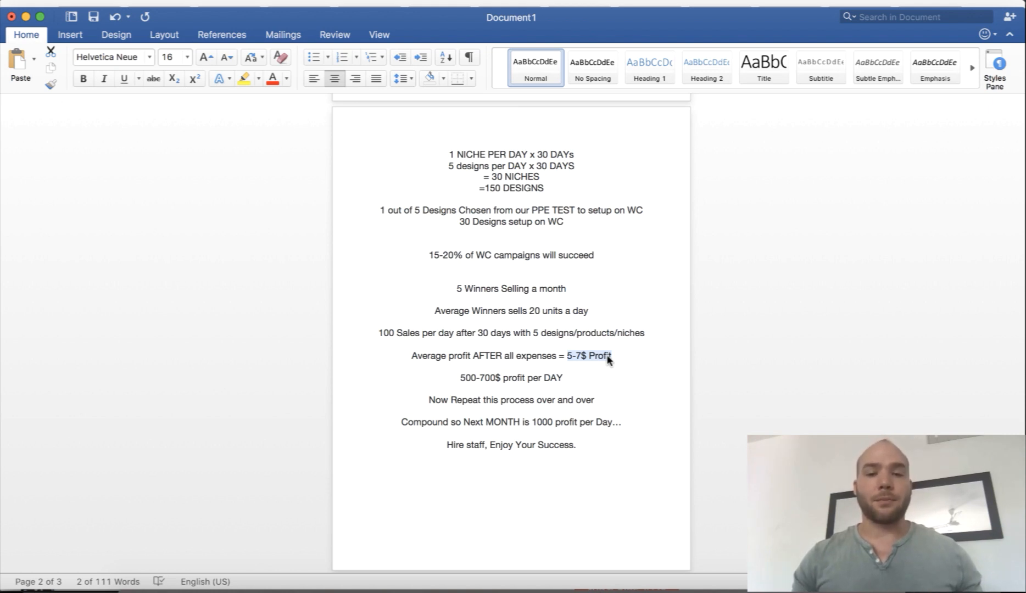
{"action": "left_click", "coordinate": [464, 382]}
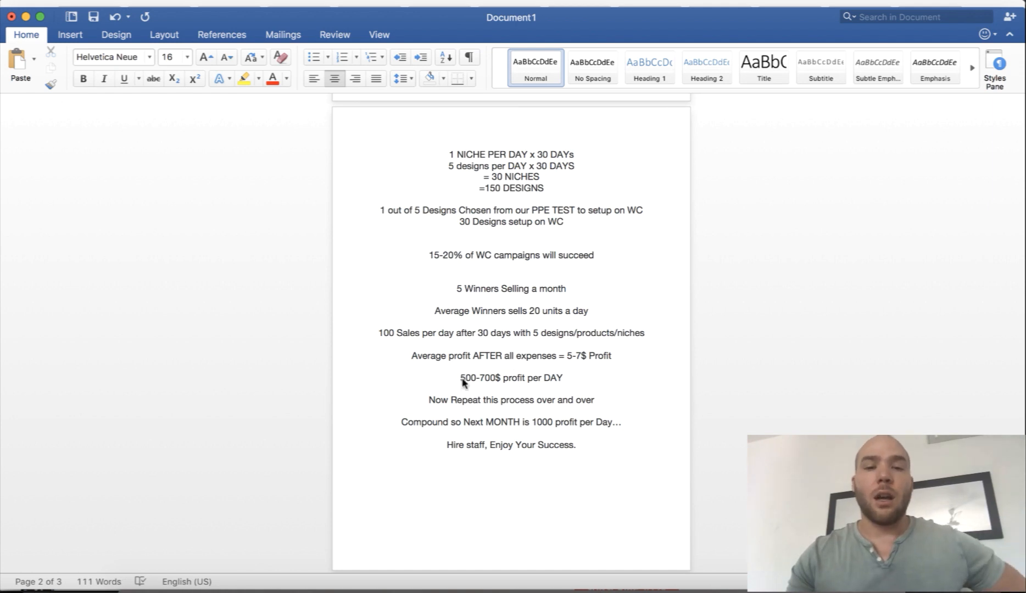
{"action": "left_click_drag", "start_coordinate": [459, 378], "coordinate": [565, 378]}
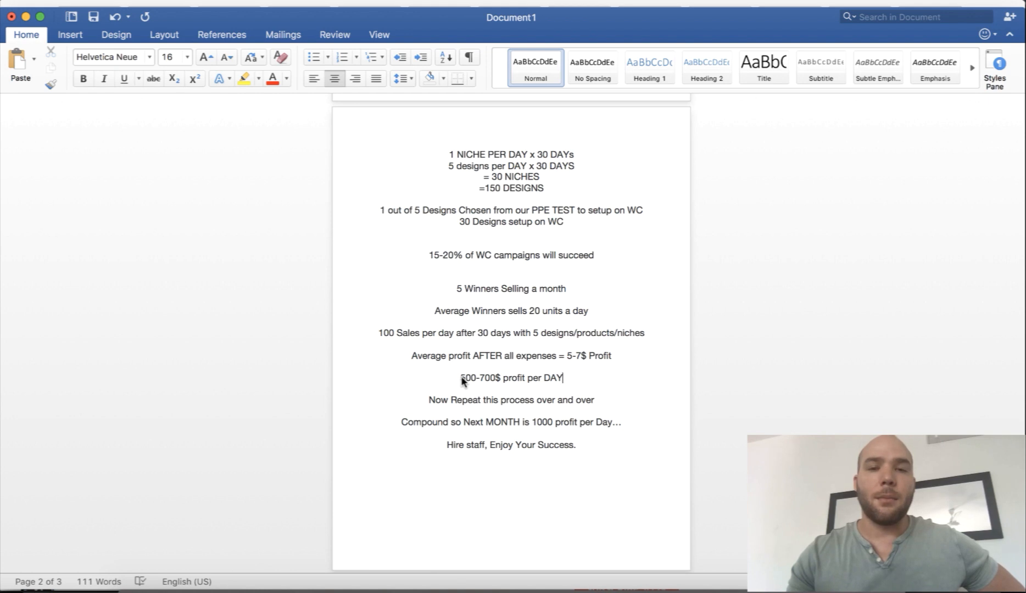
{"action": "double_click", "coordinate": [468, 378]}
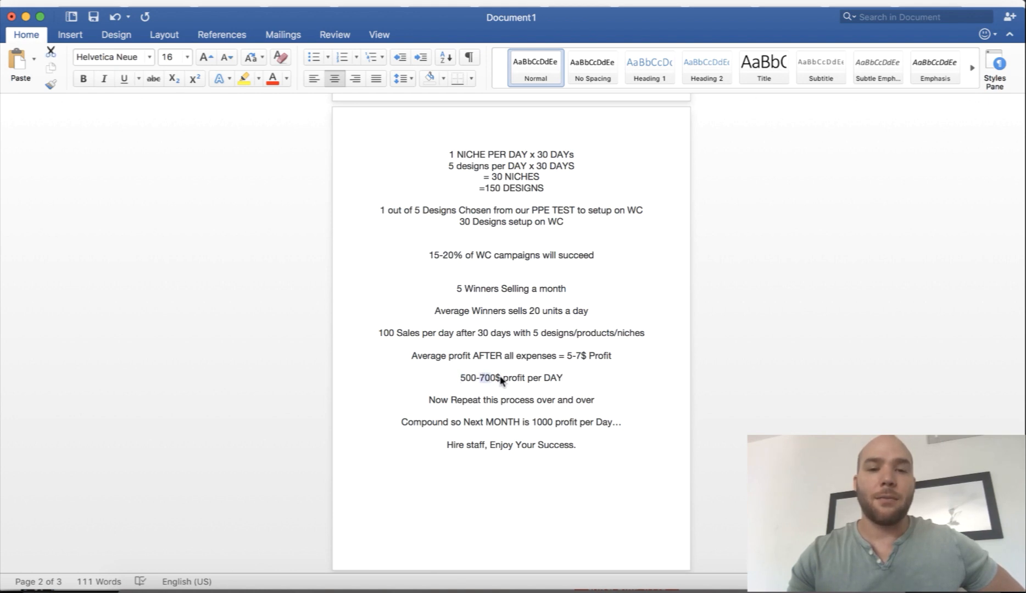
{"action": "left_click", "coordinate": [496, 378]}
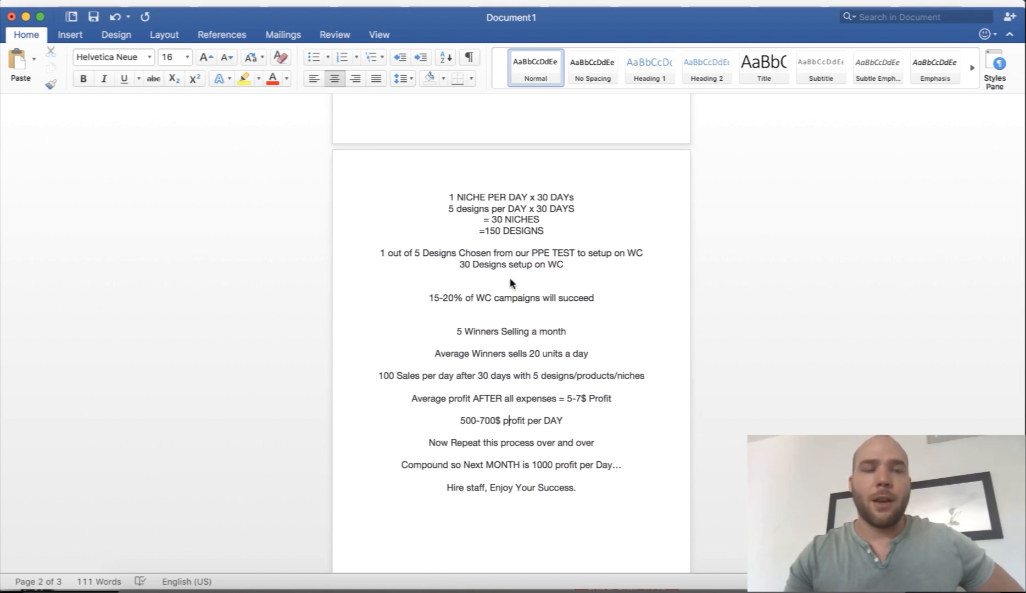
{"action": "scroll", "scroll_direction": "down", "scroll_amount": 3}
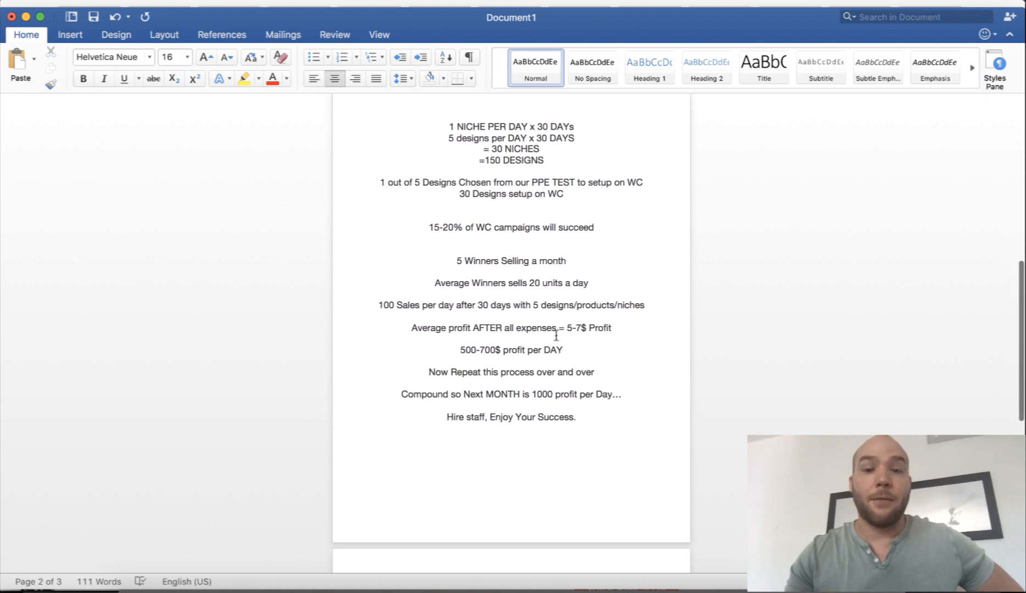
{"action": "left_click", "coordinate": [564, 351]}
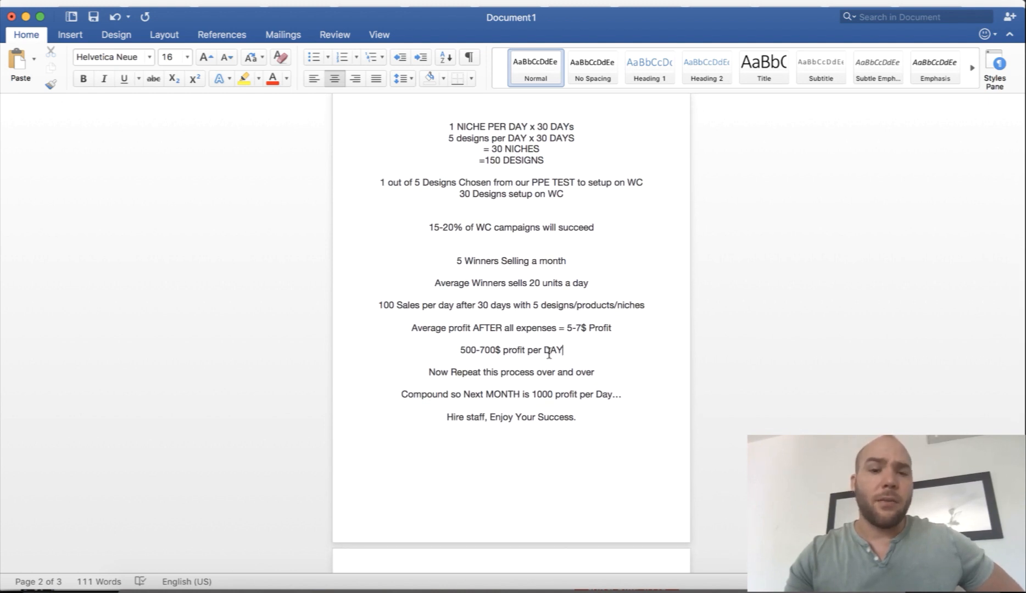
{"action": "mouse_move", "coordinate": [467, 327]}
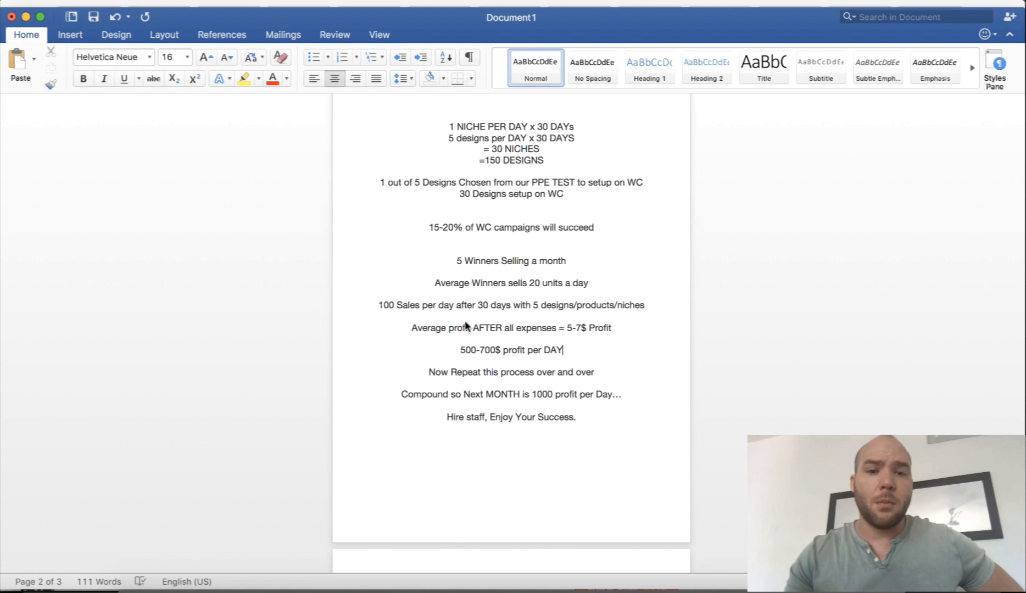
{"action": "double_click", "coordinate": [442, 227]}
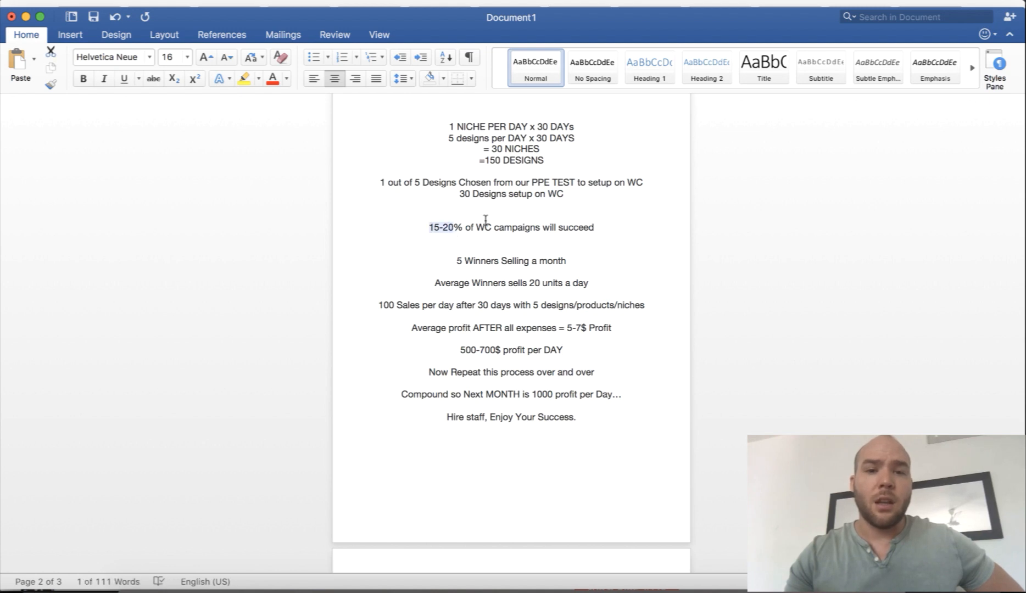
{"action": "left_click", "coordinate": [466, 194]}
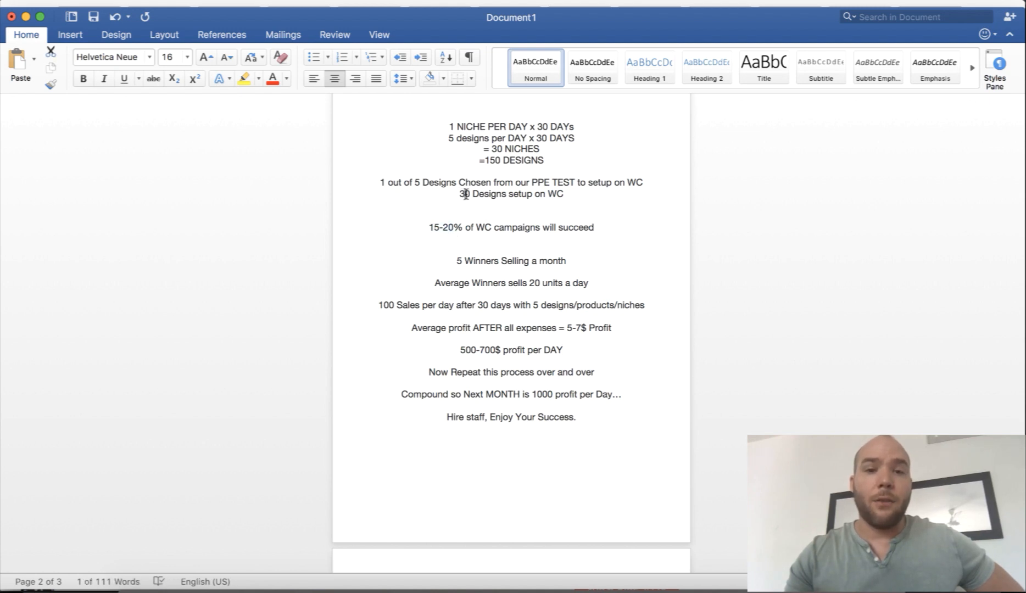
{"action": "left_click_drag", "start_coordinate": [485, 182], "coordinate": [582, 182]}
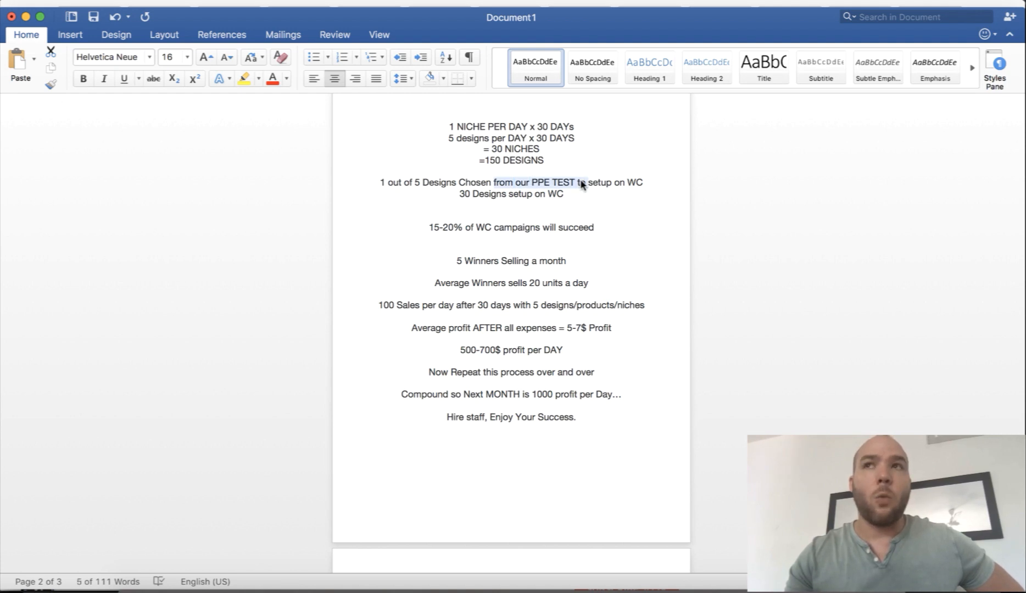
{"action": "mouse_move", "coordinate": [582, 196]}
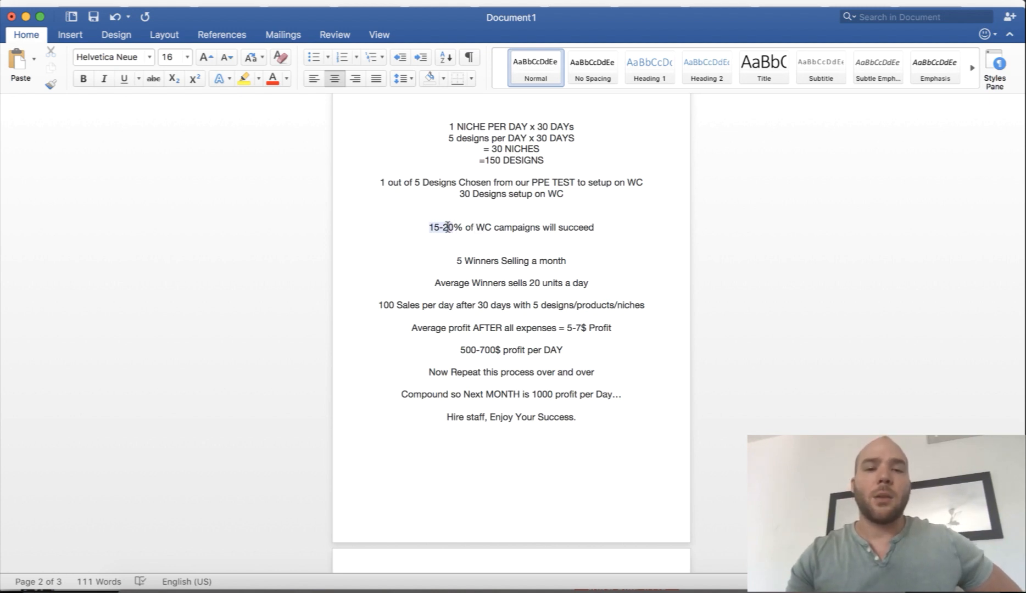
{"action": "left_click_drag", "start_coordinate": [429, 227], "coordinate": [596, 227]}
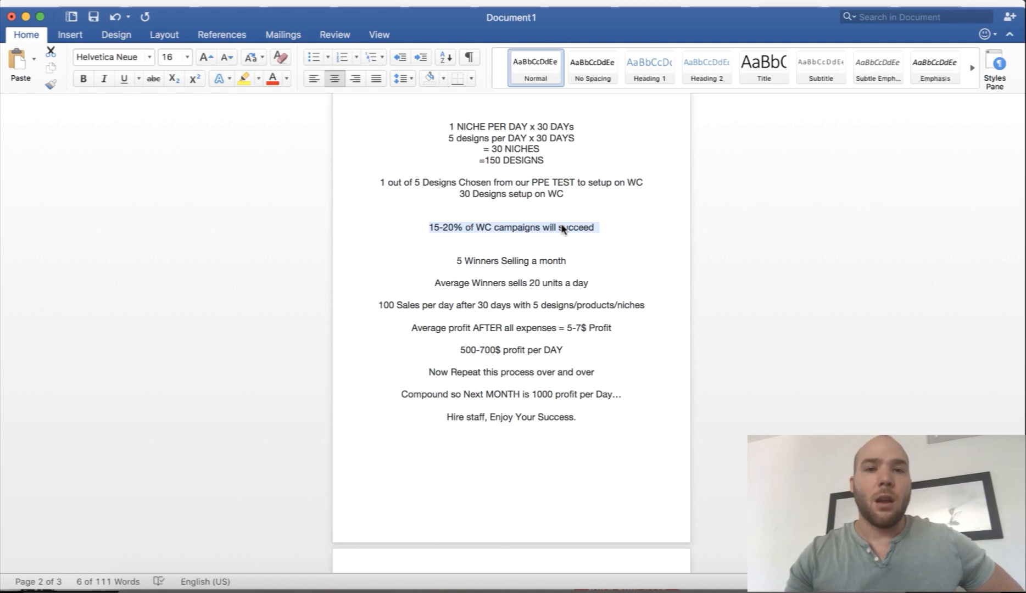
{"action": "left_click", "coordinate": [450, 283]}
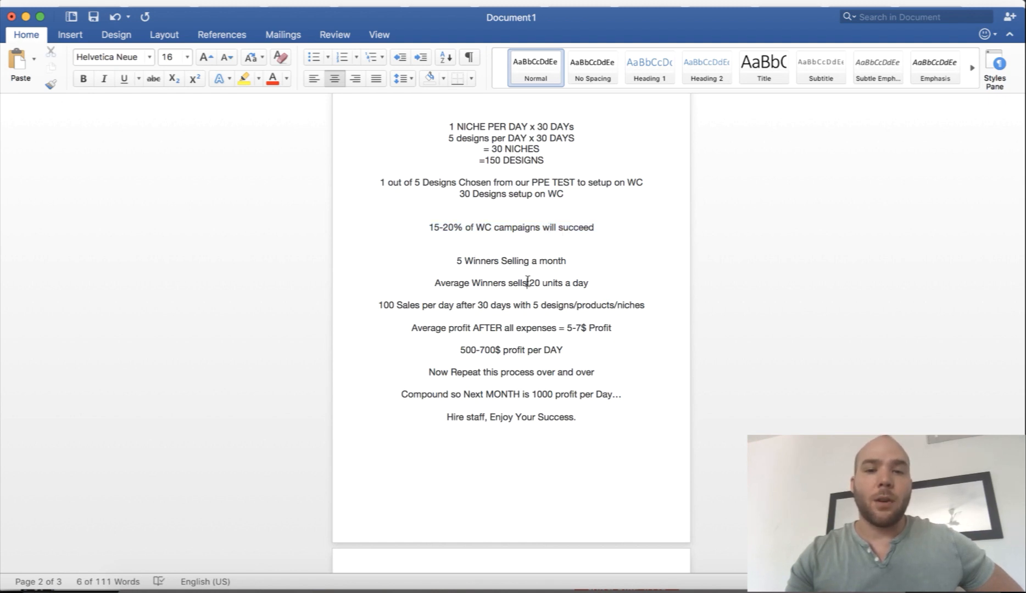
{"action": "left_click_drag", "start_coordinate": [504, 282], "coordinate": [589, 283]}
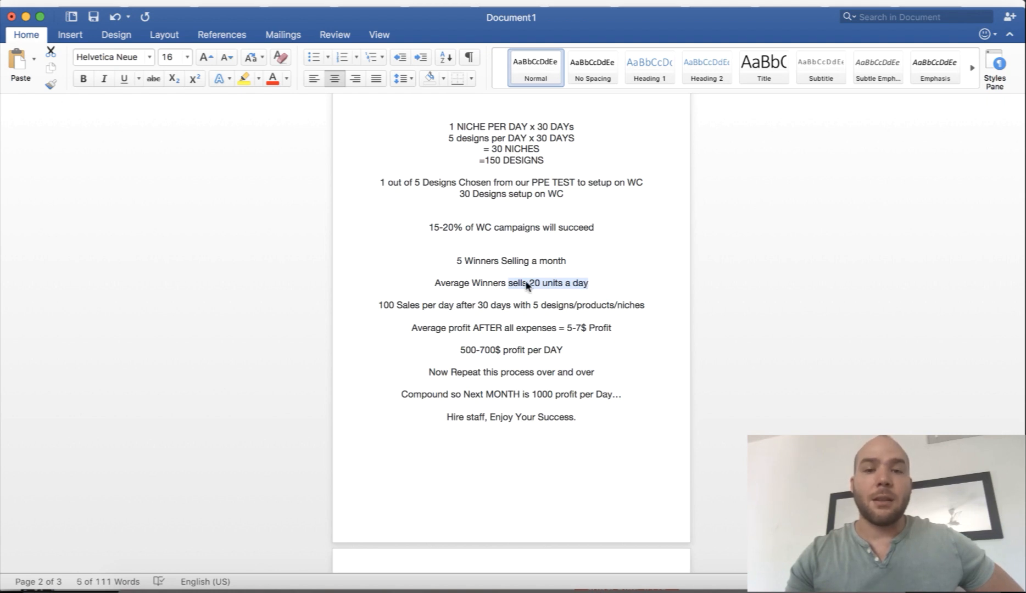
{"action": "left_click", "coordinate": [507, 286]}
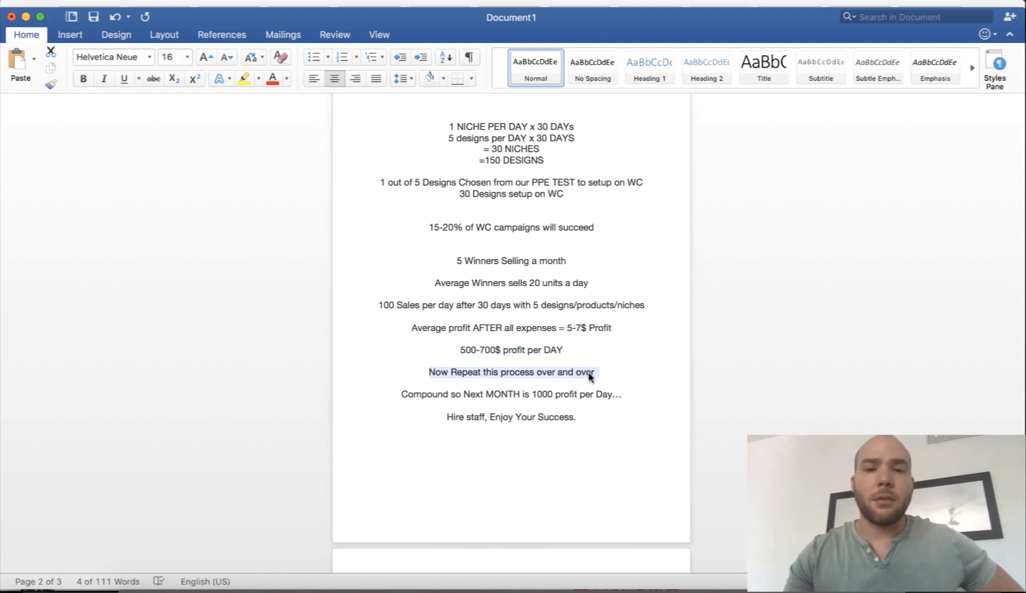
{"action": "scroll", "scroll_direction": "down", "scroll_amount": 3}
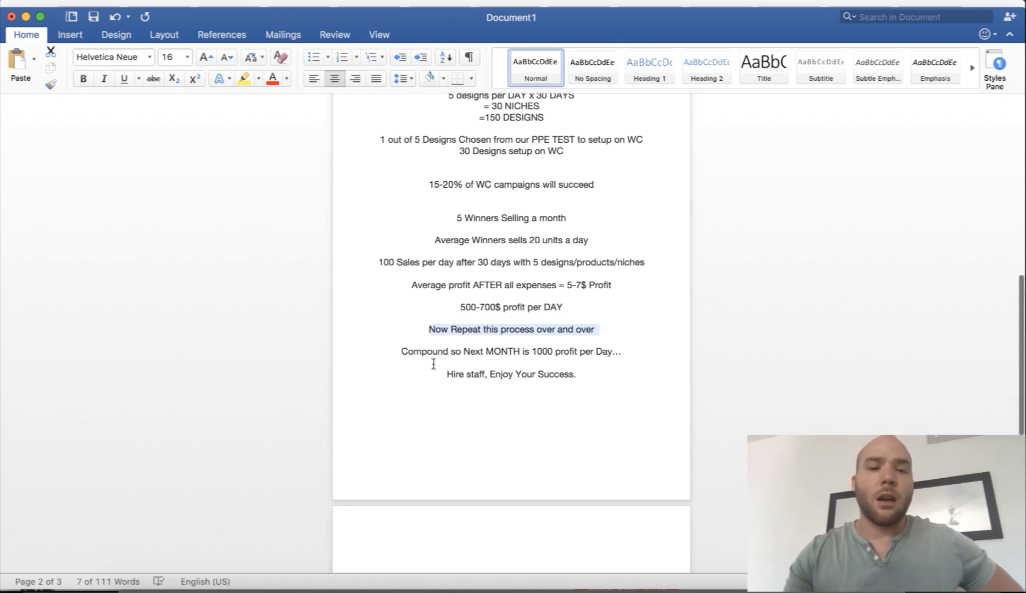
{"action": "left_click", "coordinate": [465, 319]}
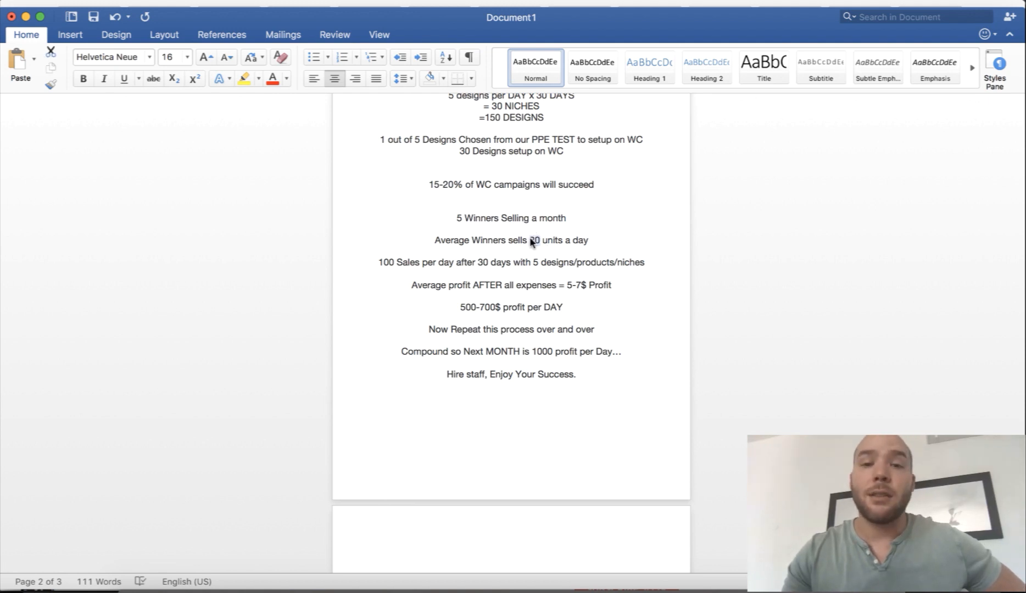
{"action": "double_click", "coordinate": [536, 240]}
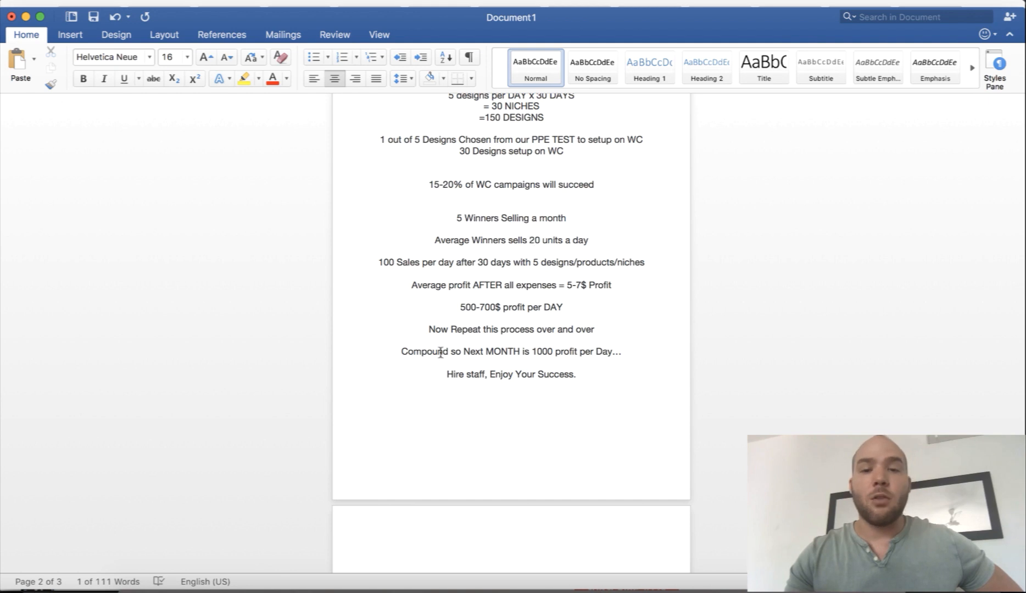
{"action": "mouse_move", "coordinate": [539, 240]}
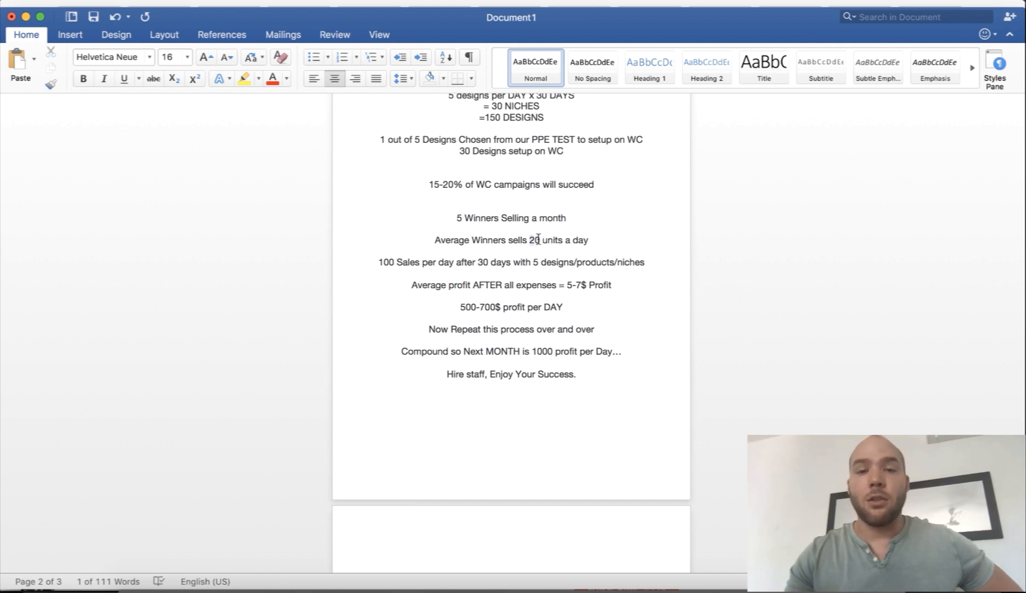
{"action": "mouse_move", "coordinate": [537, 247]}
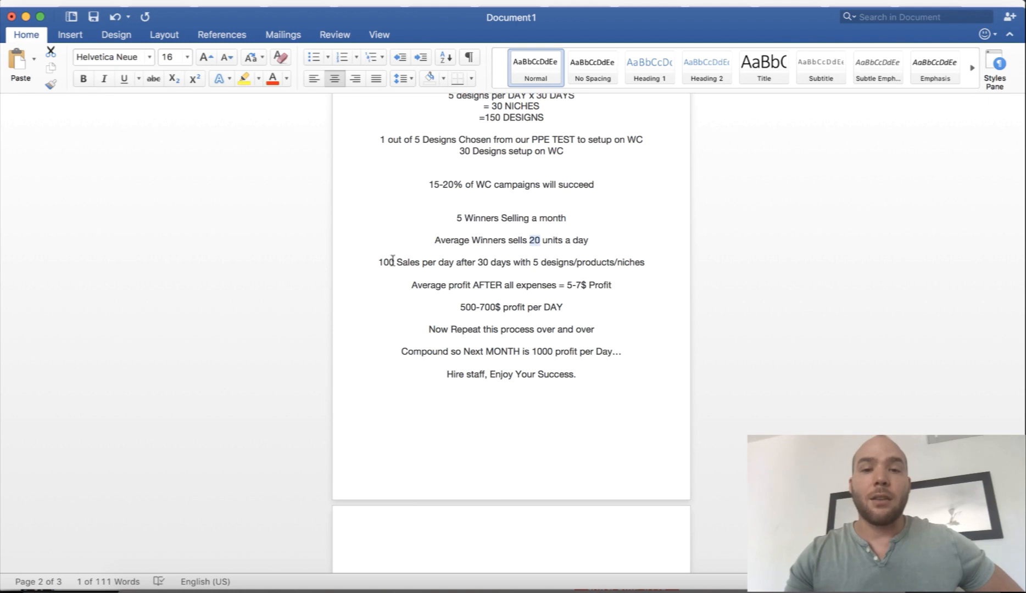
{"action": "double_click", "coordinate": [409, 262]}
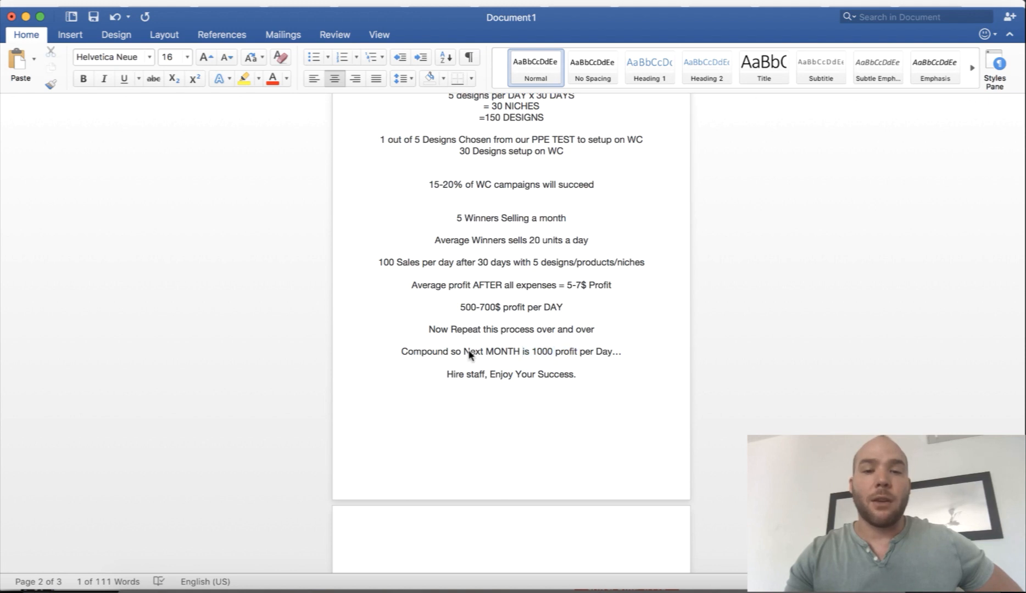
{"action": "left_click_drag", "start_coordinate": [532, 351], "coordinate": [614, 351]}
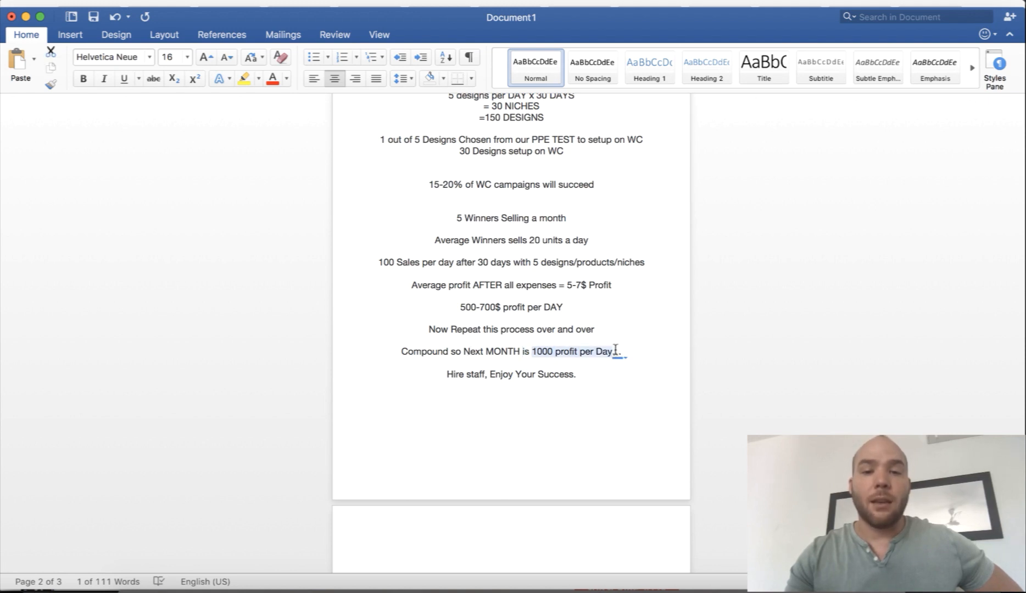
{"action": "scroll", "scroll_direction": "down", "scroll_amount": 3}
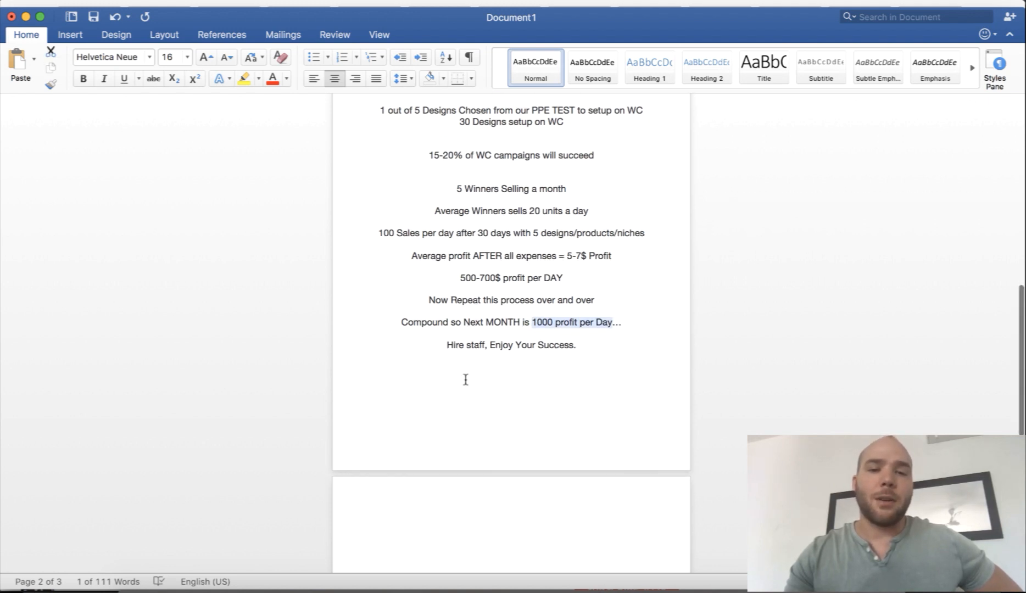
{"action": "left_click", "coordinate": [577, 345]}
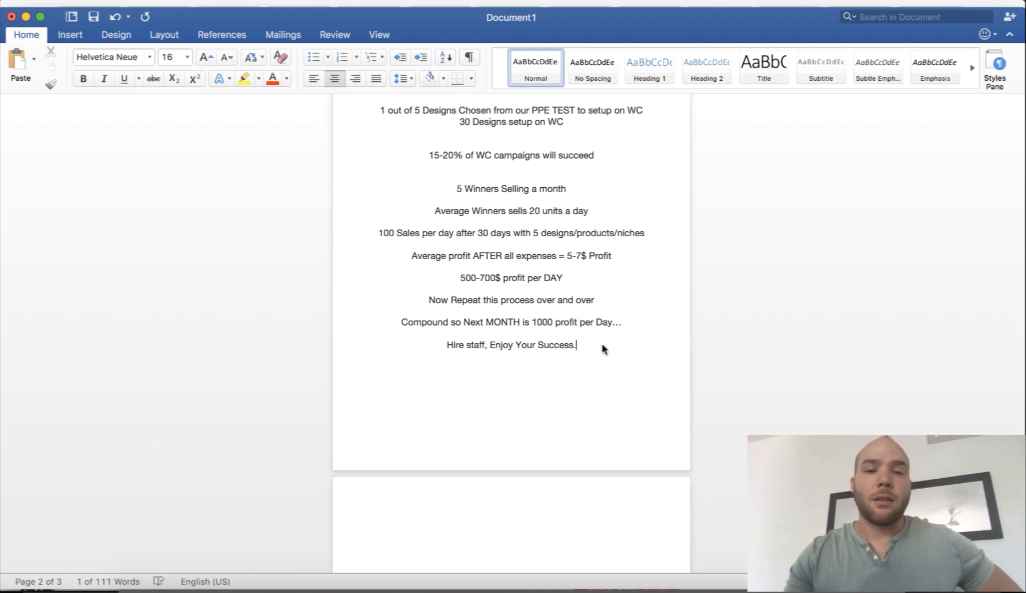
{"action": "scroll", "scroll_direction": "down", "scroll_amount": 3}
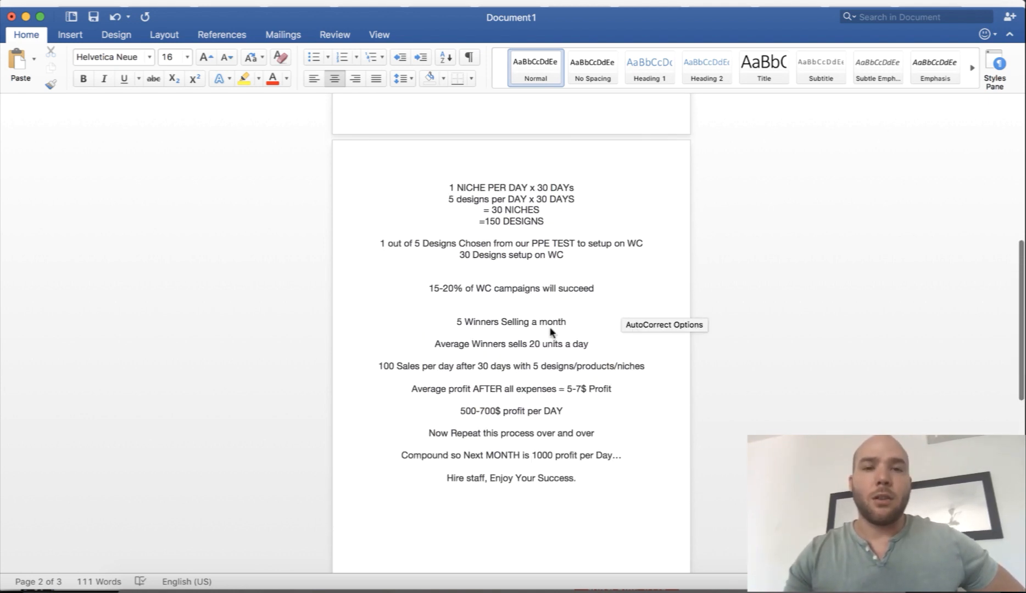
Place the cursor on the blank line under 30 Designs, then return to the top.
{"action": "scroll", "scroll_direction": "down", "scroll_amount": 3}
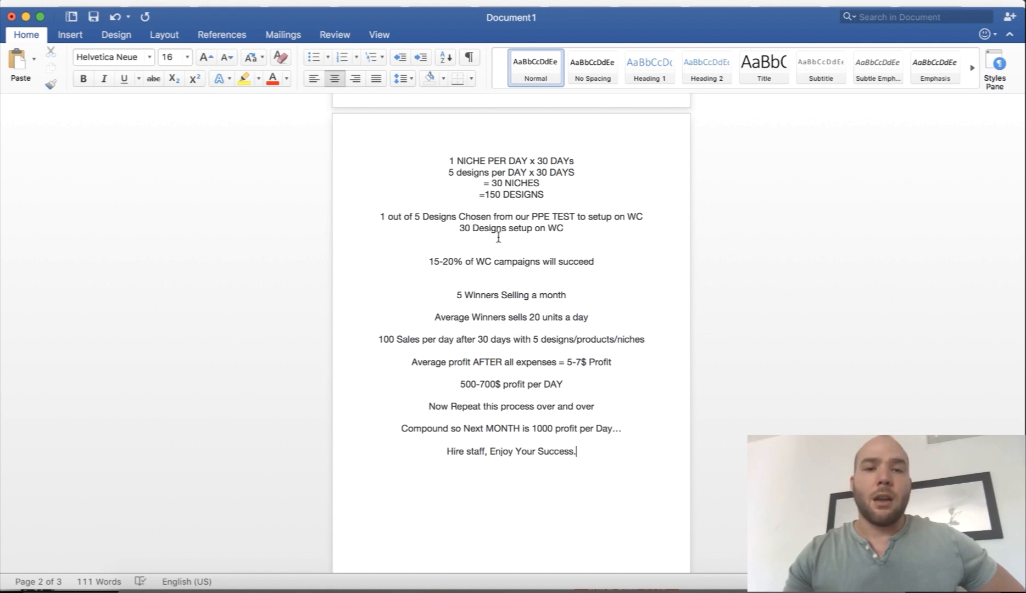
{"action": "left_click", "coordinate": [513, 245]}
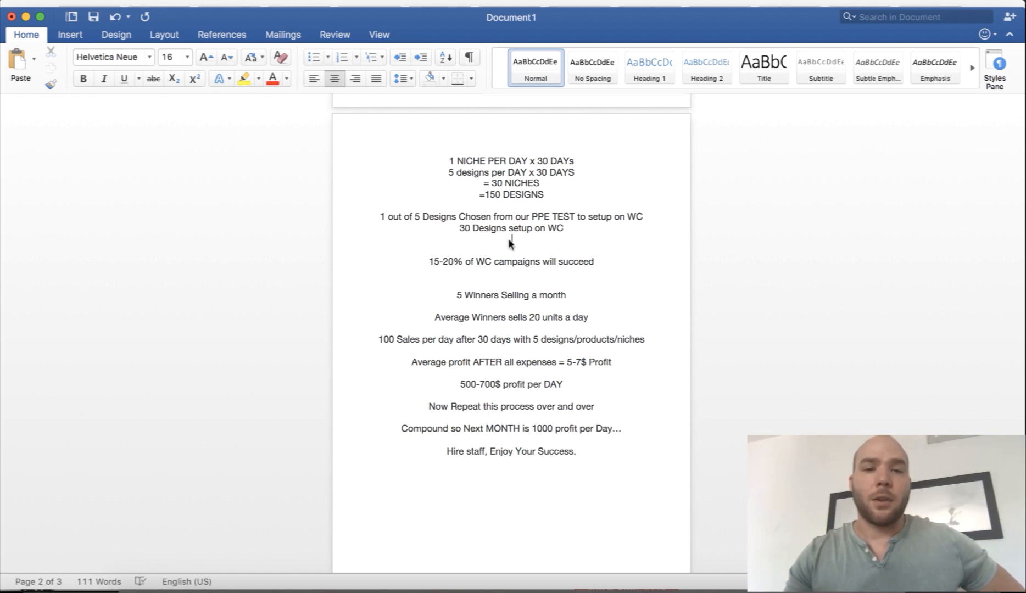
{"action": "left_click", "coordinate": [512, 240]}
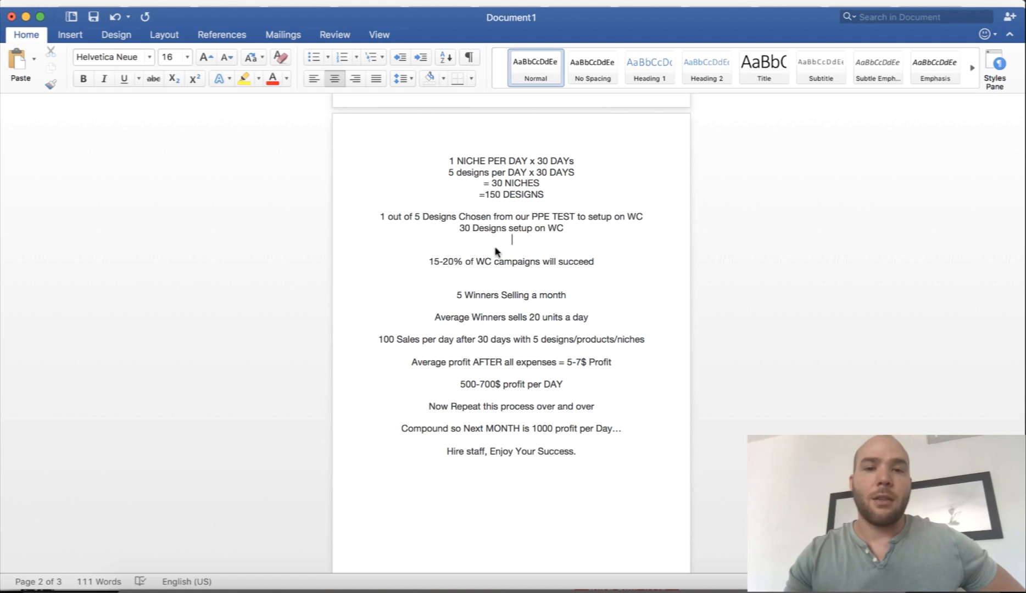
{"action": "scroll", "scroll_direction": "up", "scroll_amount": 3}
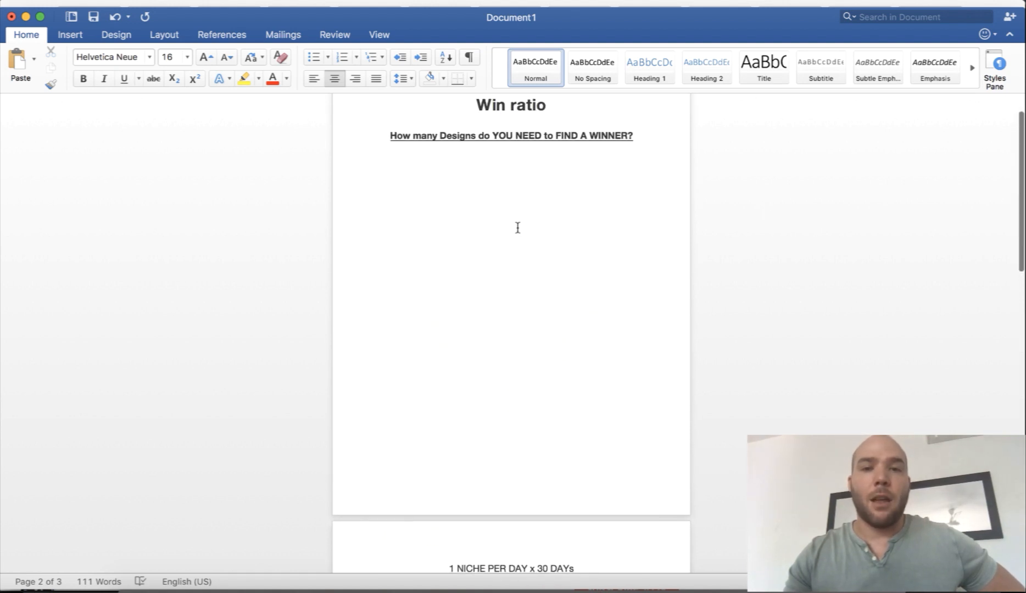